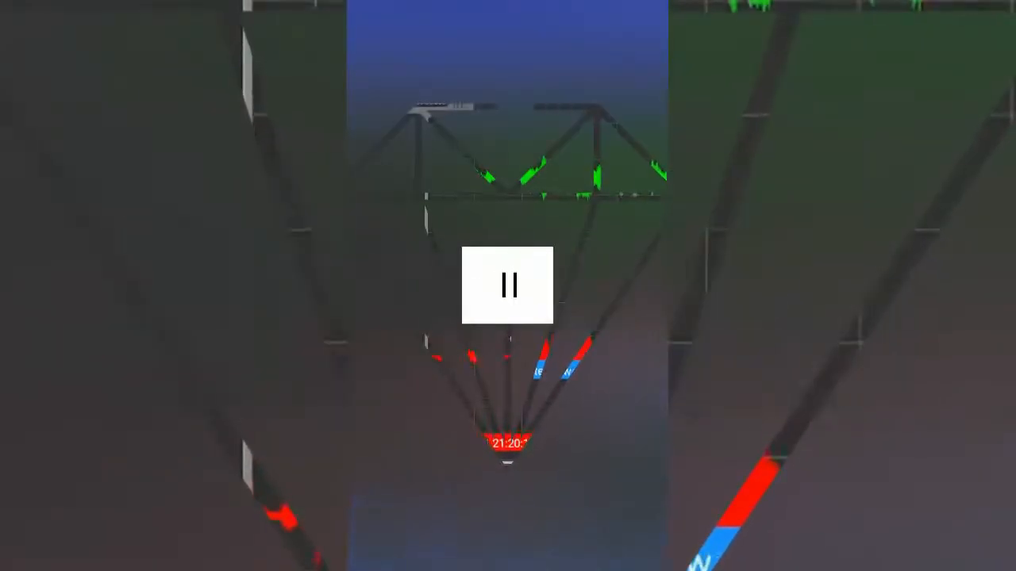
Turn on Skip silence with 2-second before/after margins and a -15 dB threshold.
{"action": "left_click", "coordinate": [507, 285]}
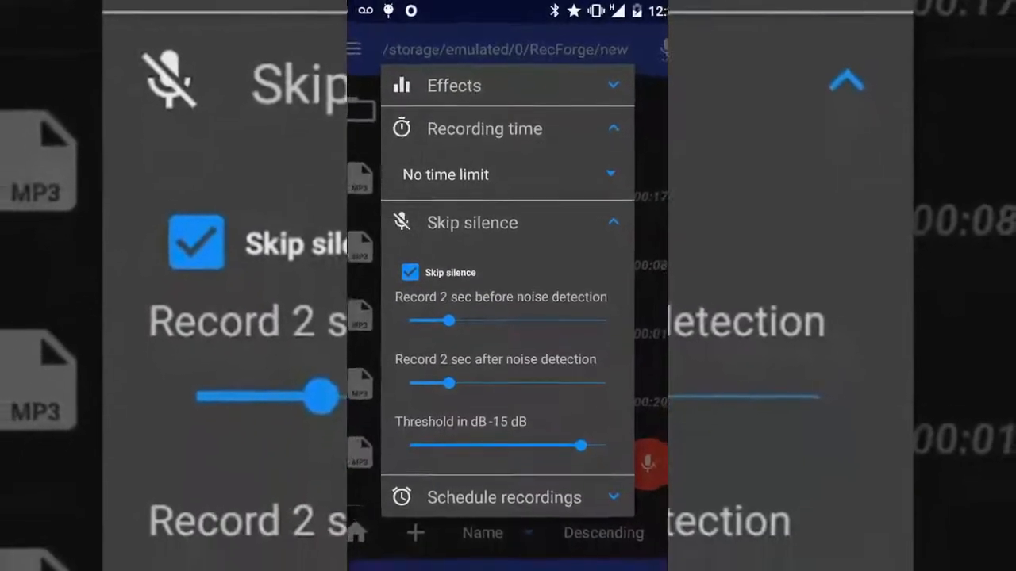
Open the MP3 recording in the editor and add an 'Interview : part 1' marker near 00:00:03.
{"action": "left_click", "coordinate": [504, 498]}
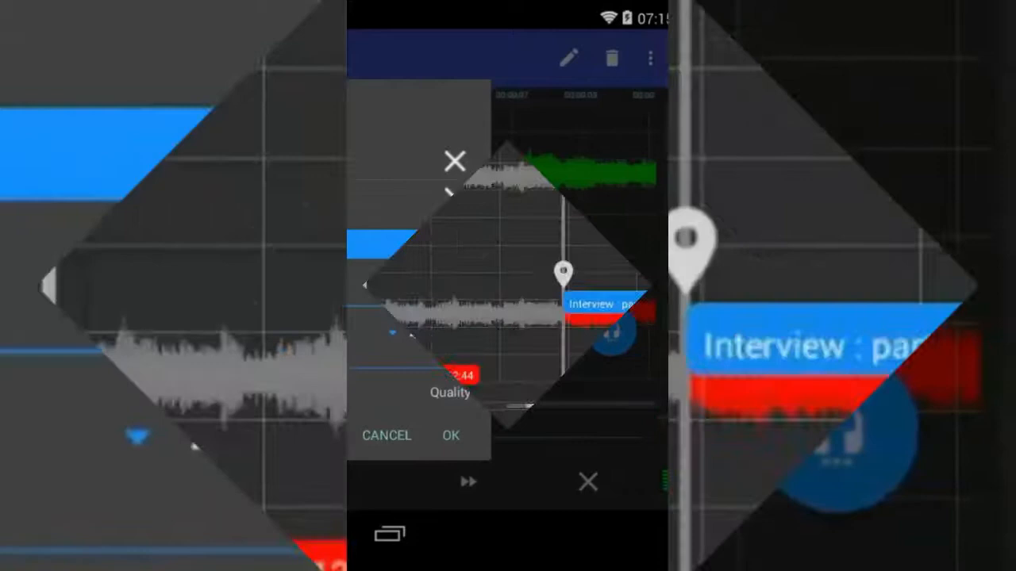
{"action": "left_click", "coordinate": [450, 436]}
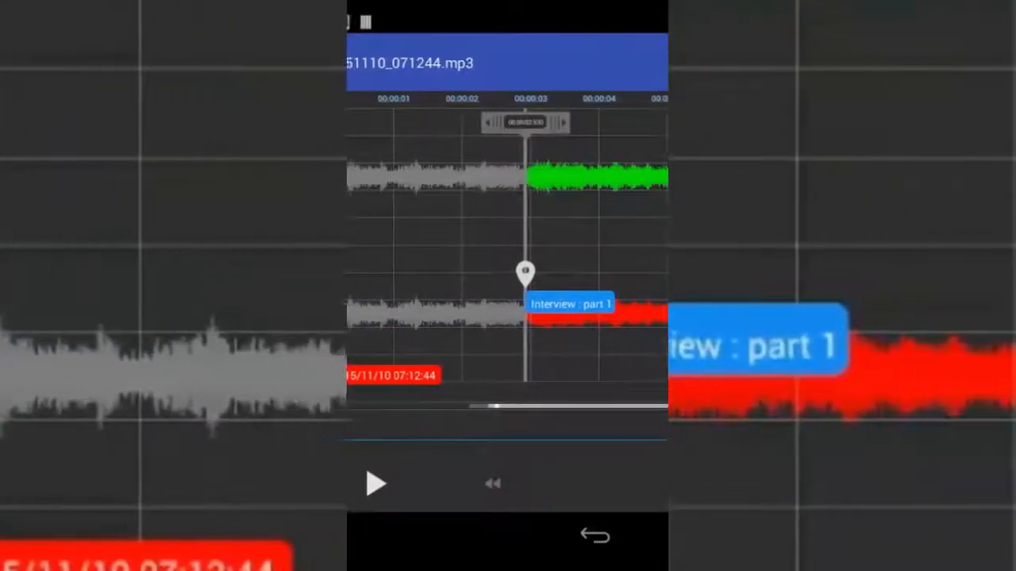